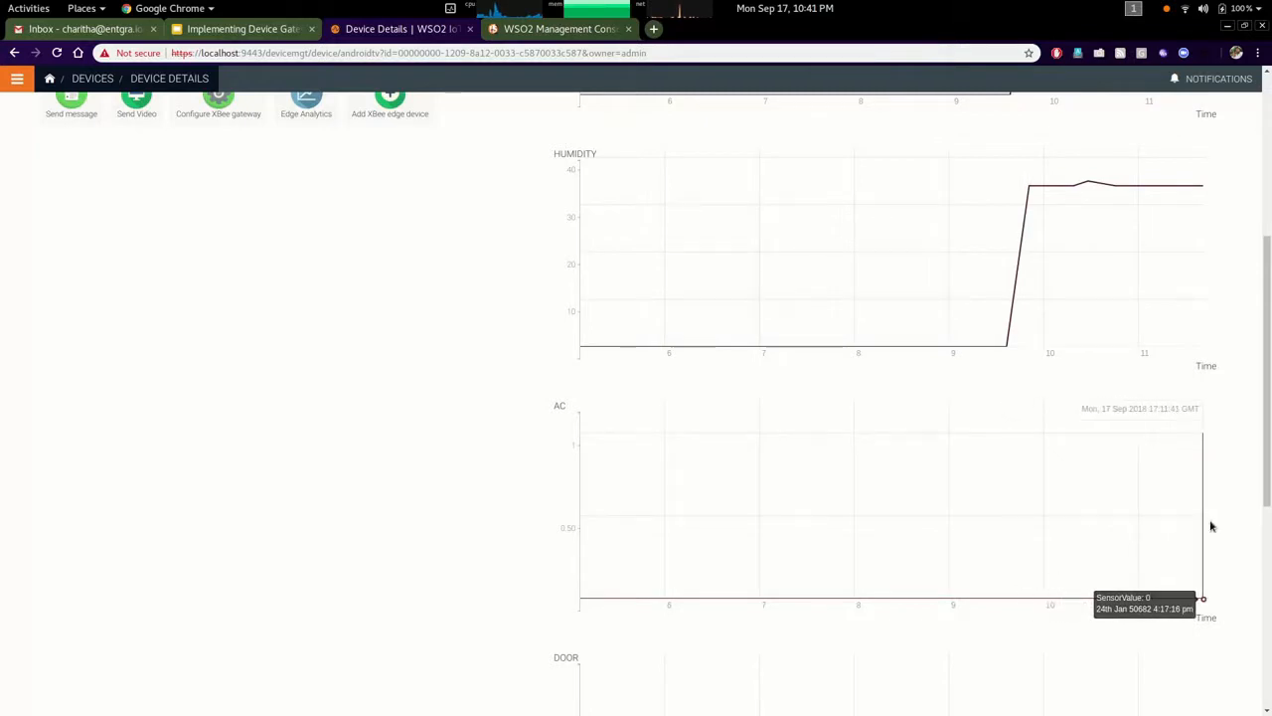
{"action": "mouse_move", "coordinate": [1246, 528]}
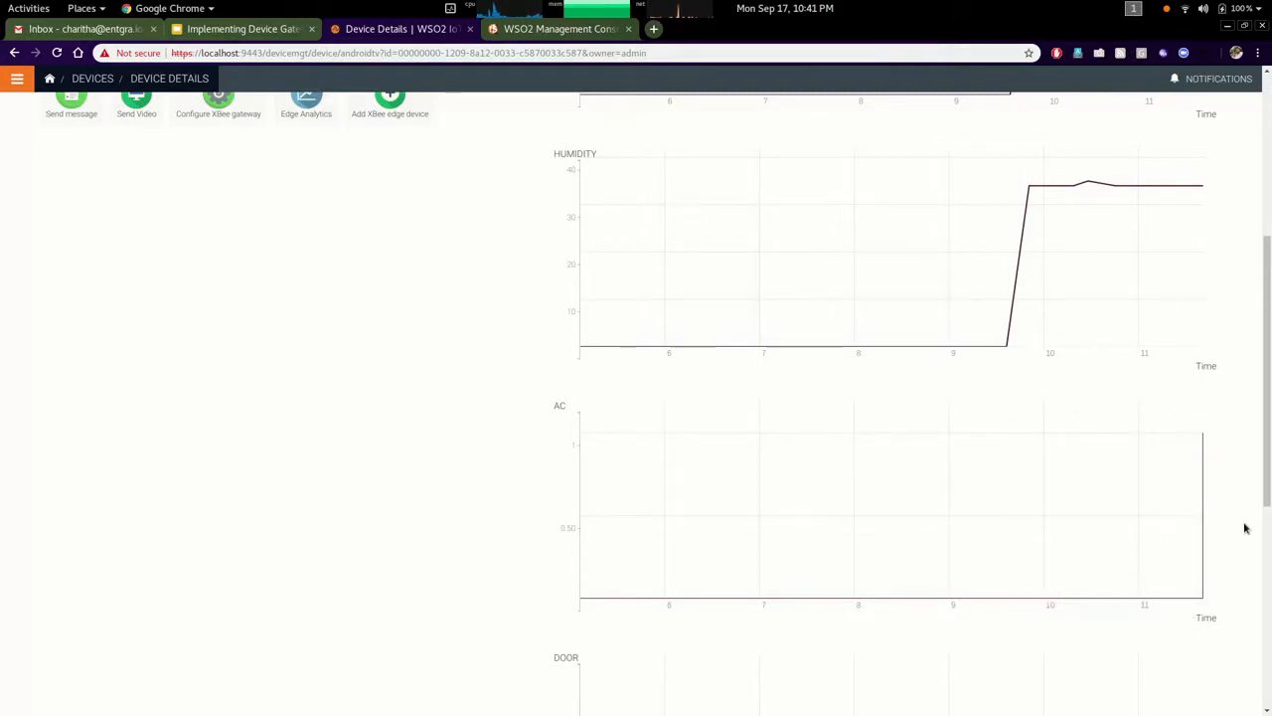
{"action": "mouse_move", "coordinate": [1212, 459]}
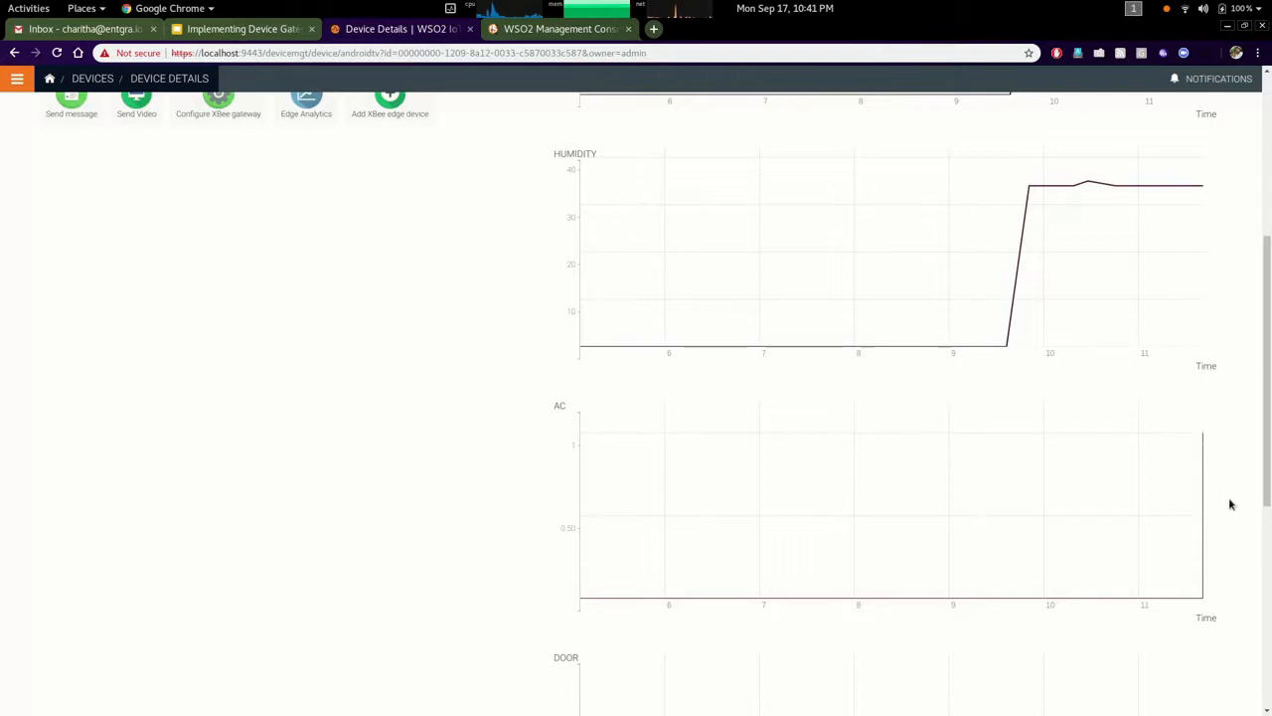
Step: Review slide 5, 'Device Instance Details Page', then bring up the initial-query Siddhi file
{"action": "scroll", "scroll_direction": "down", "scroll_amount": 3}
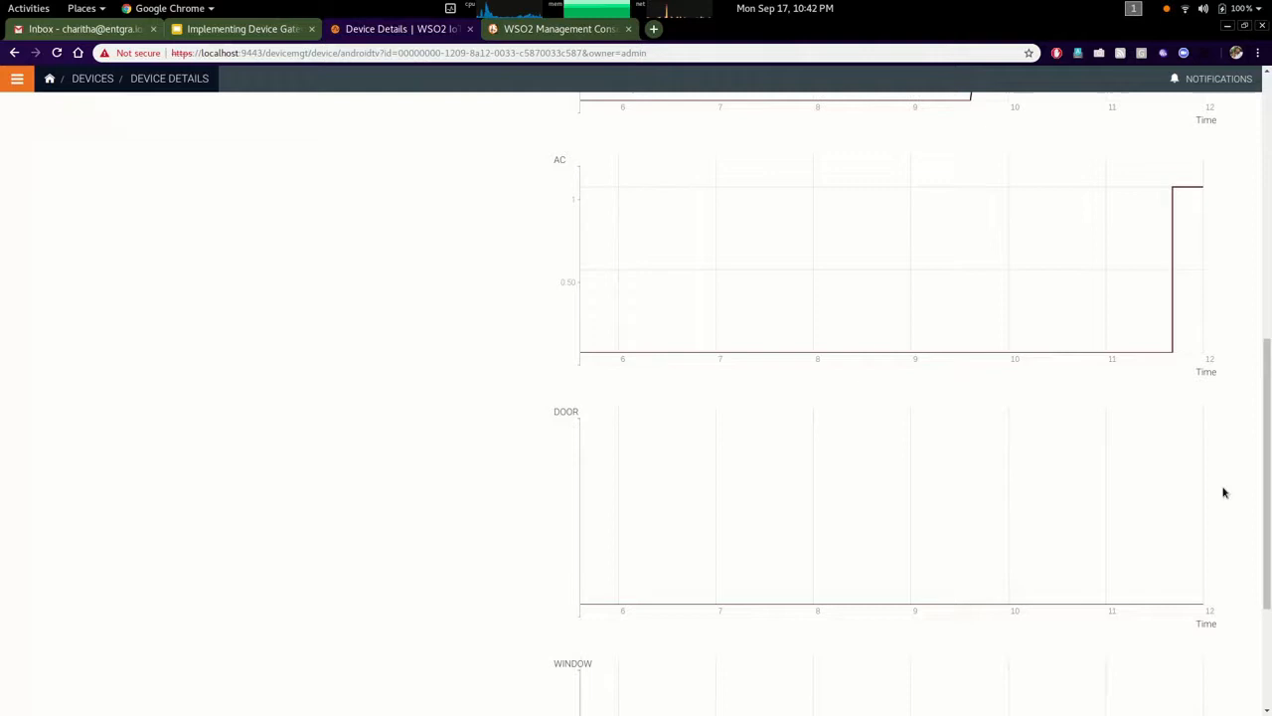
{"action": "scroll", "scroll_direction": "down", "scroll_amount": 3}
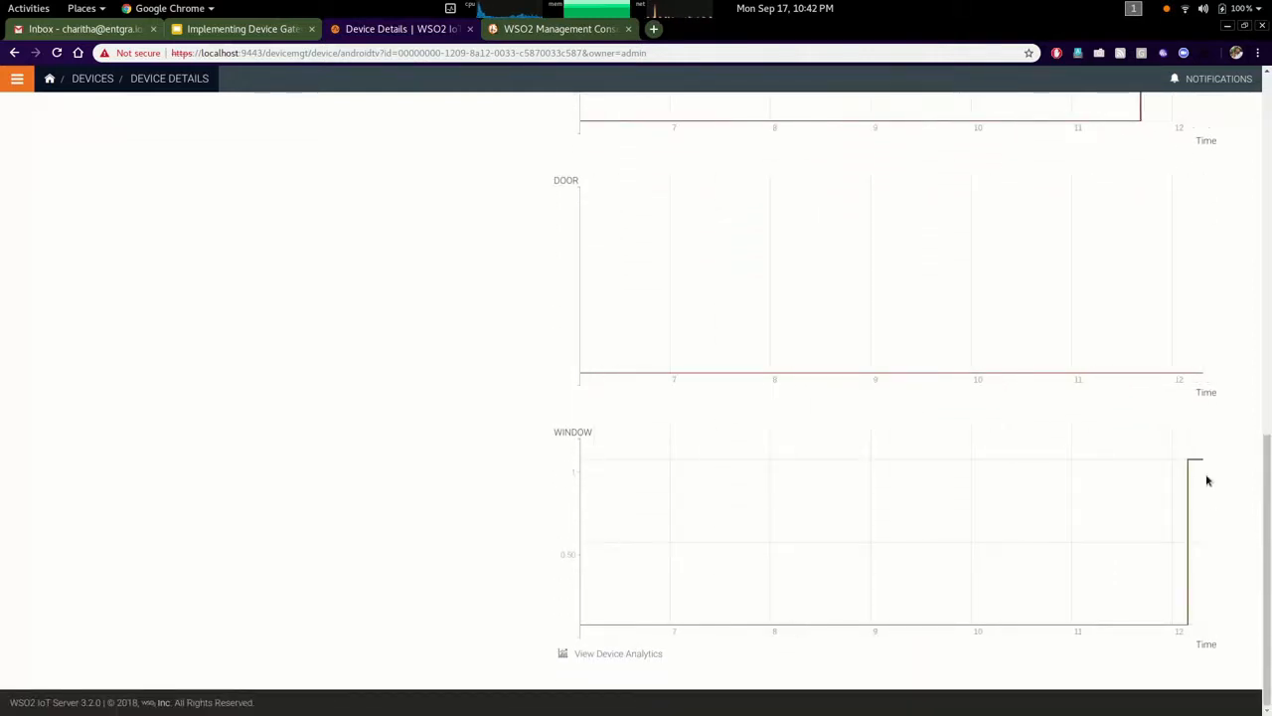
{"action": "mouse_move", "coordinate": [1188, 459]}
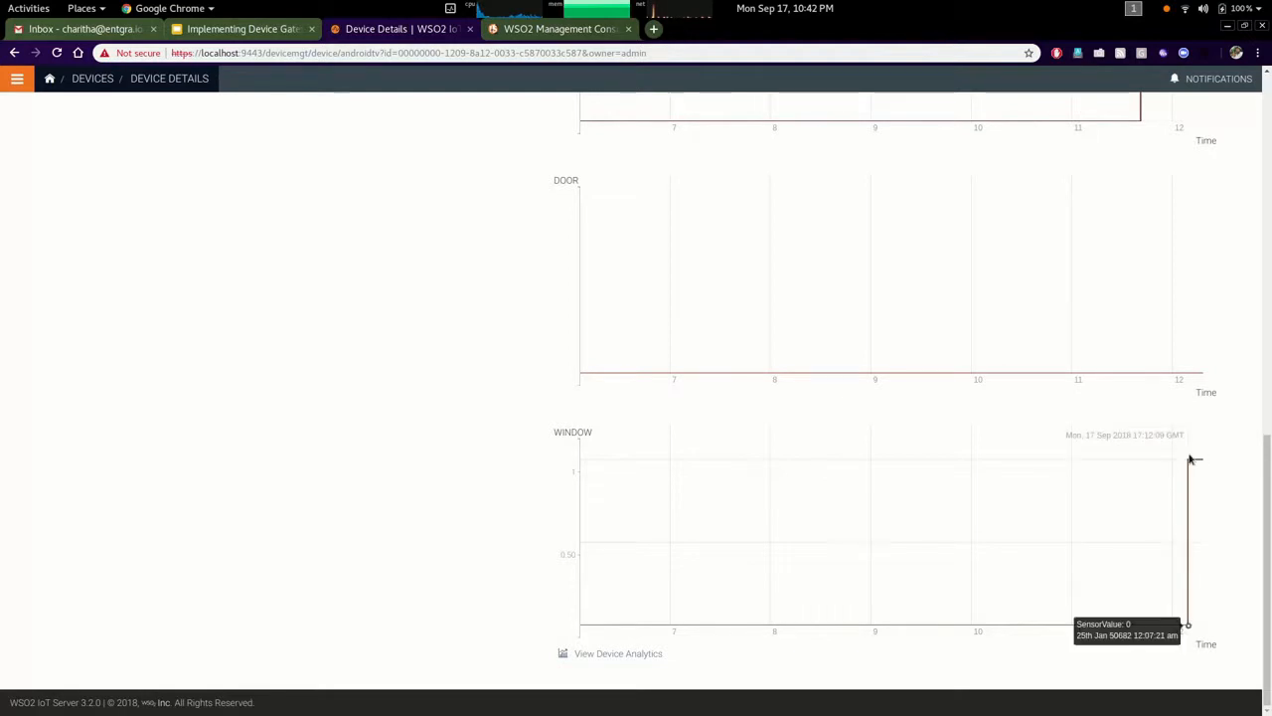
{"action": "mouse_move", "coordinate": [1225, 543]}
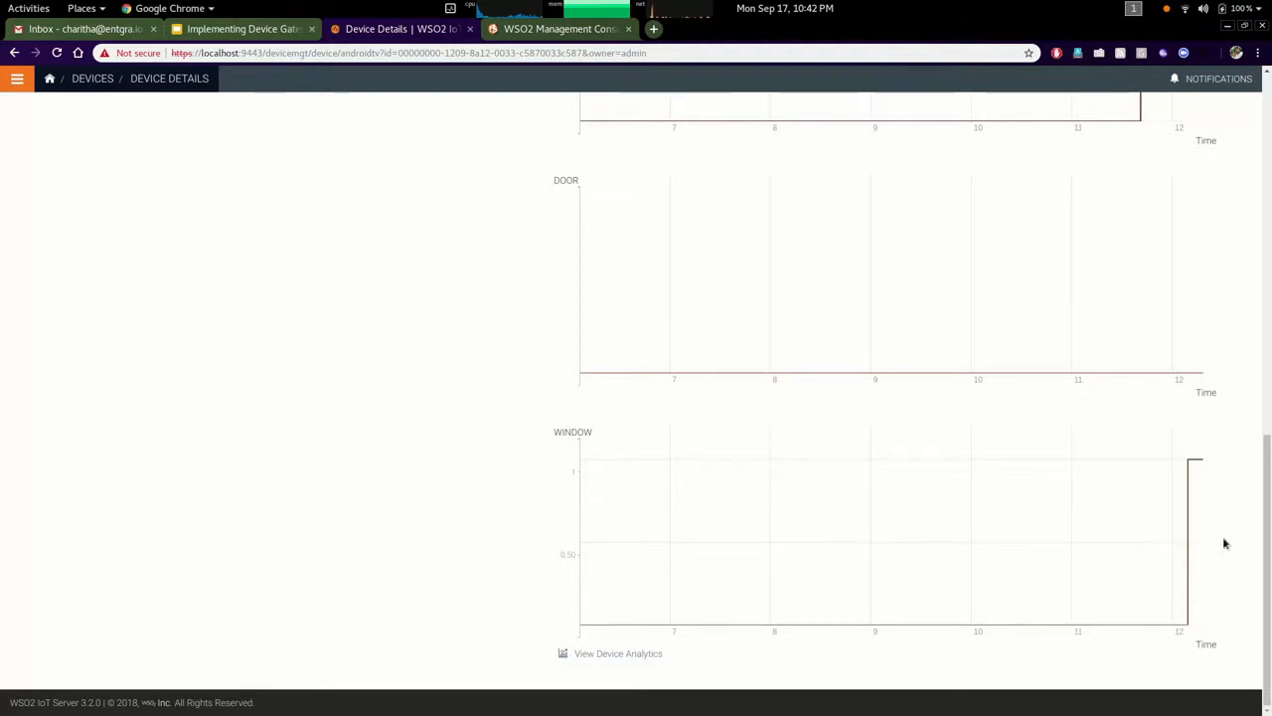
{"action": "scroll", "scroll_direction": "up", "scroll_amount": 3}
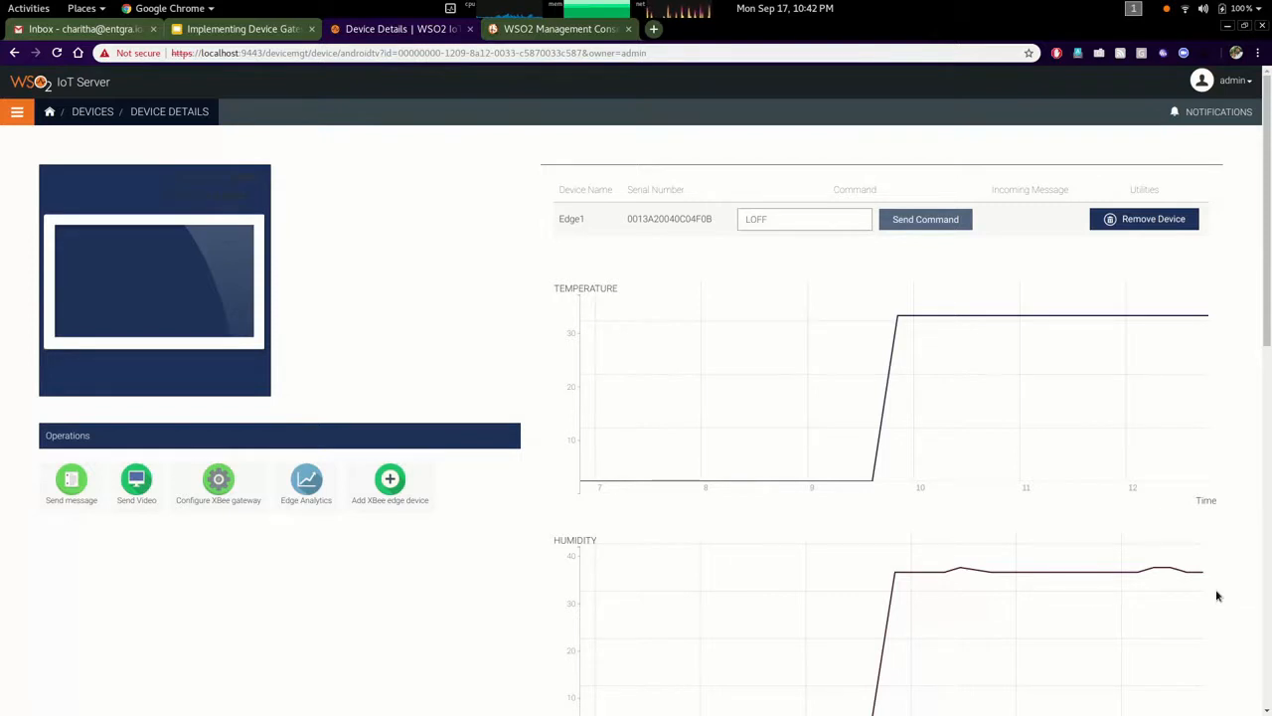
{"action": "mouse_move", "coordinate": [1133, 502]}
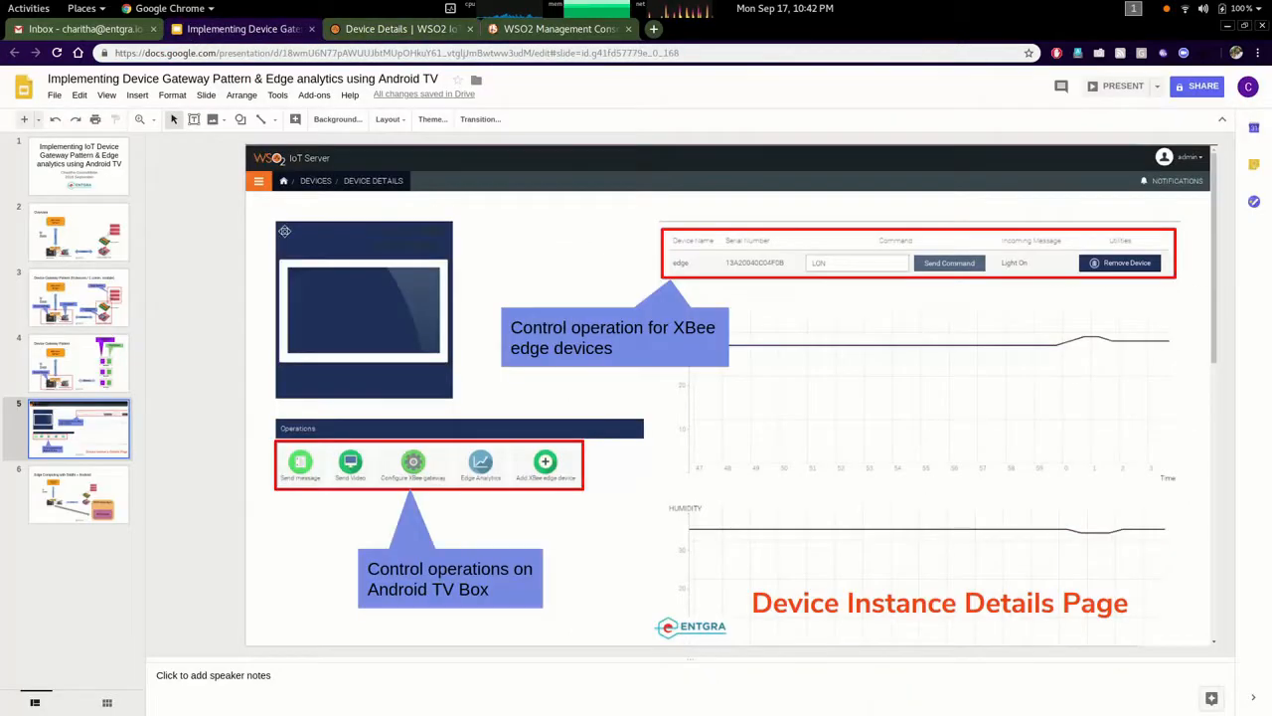
{"action": "left_click", "coordinate": [1122, 86]}
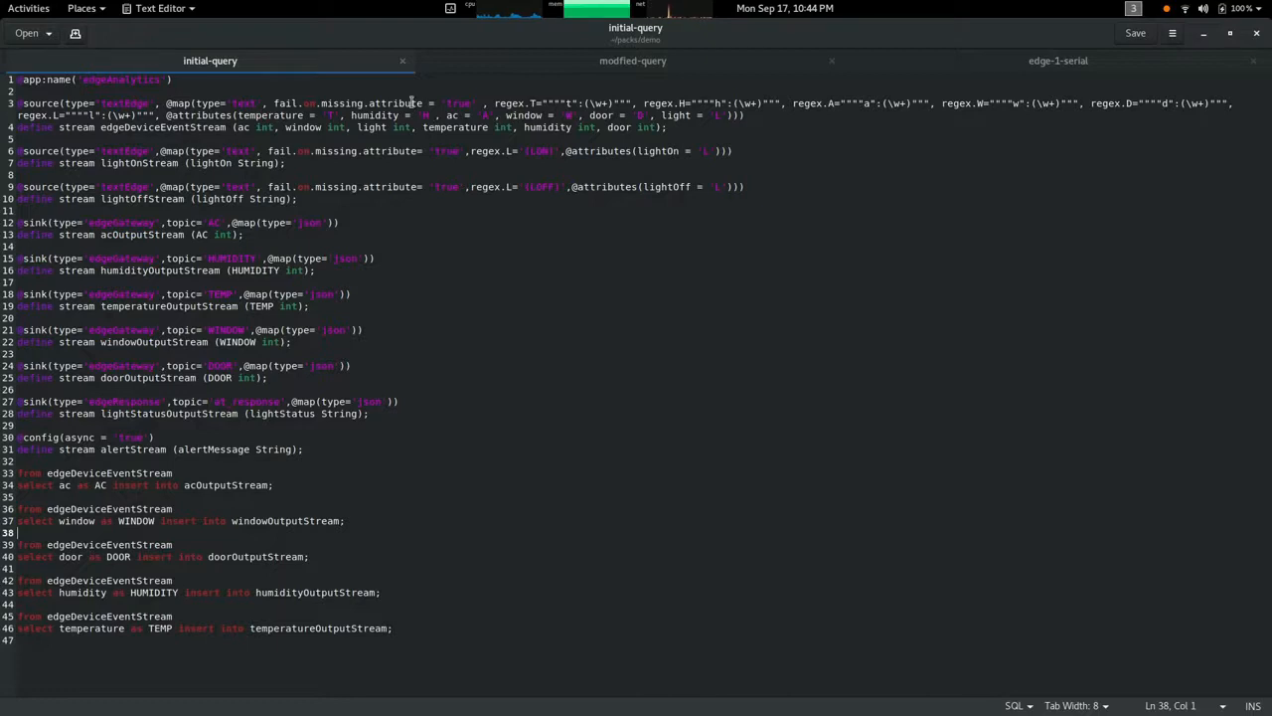
{"action": "mouse_move", "coordinate": [424, 473]}
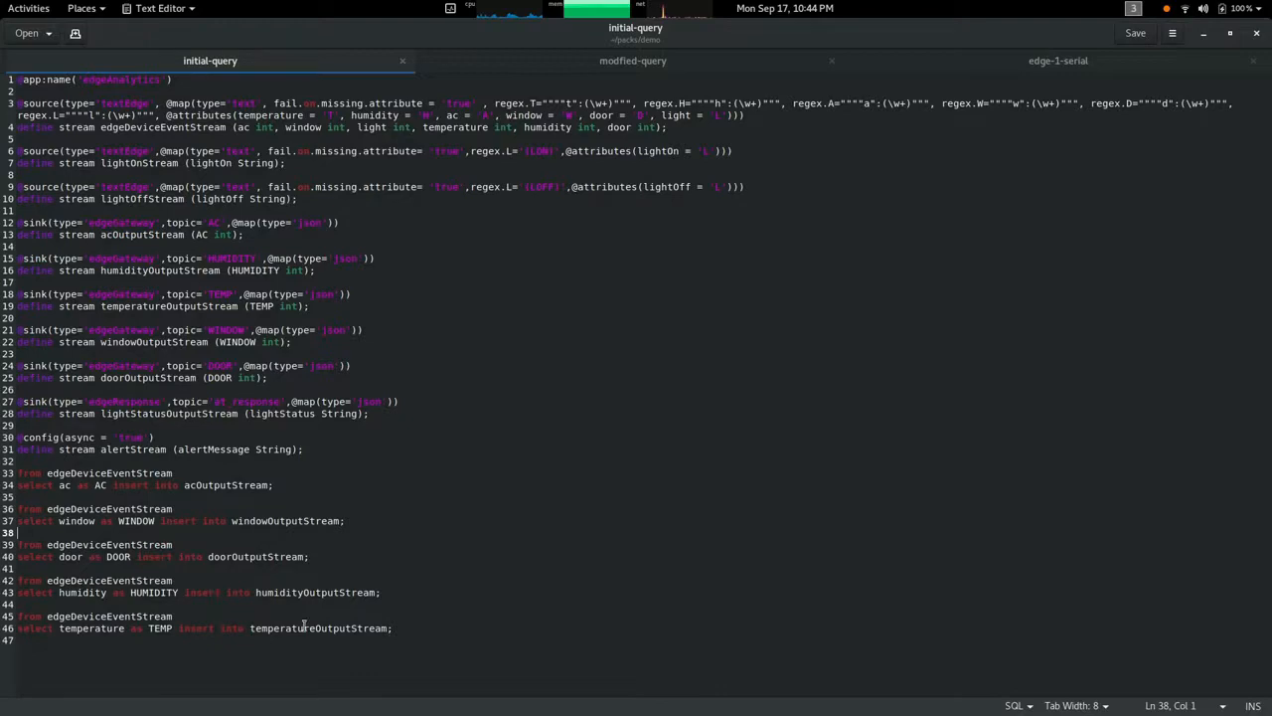
Step: Show the modified-query Siddhi file beside the initial query in the editor
{"action": "left_click", "coordinate": [633, 61]}
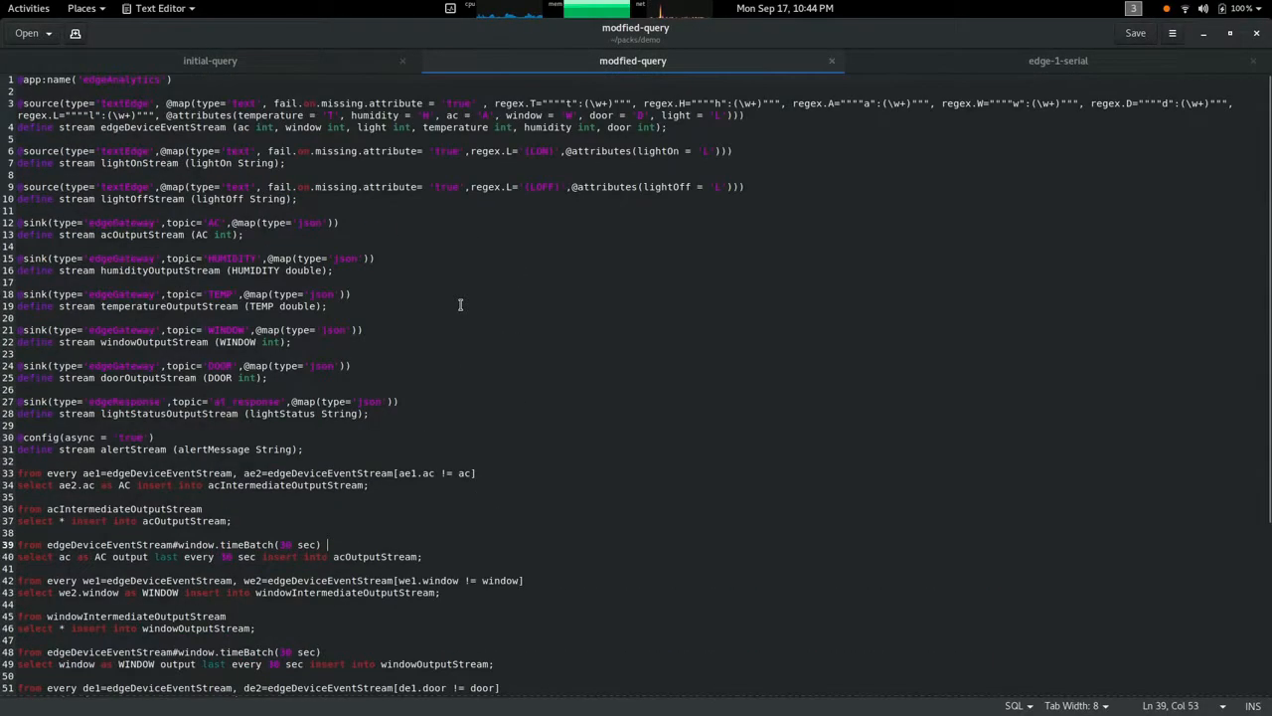
{"action": "mouse_move", "coordinate": [680, 160]}
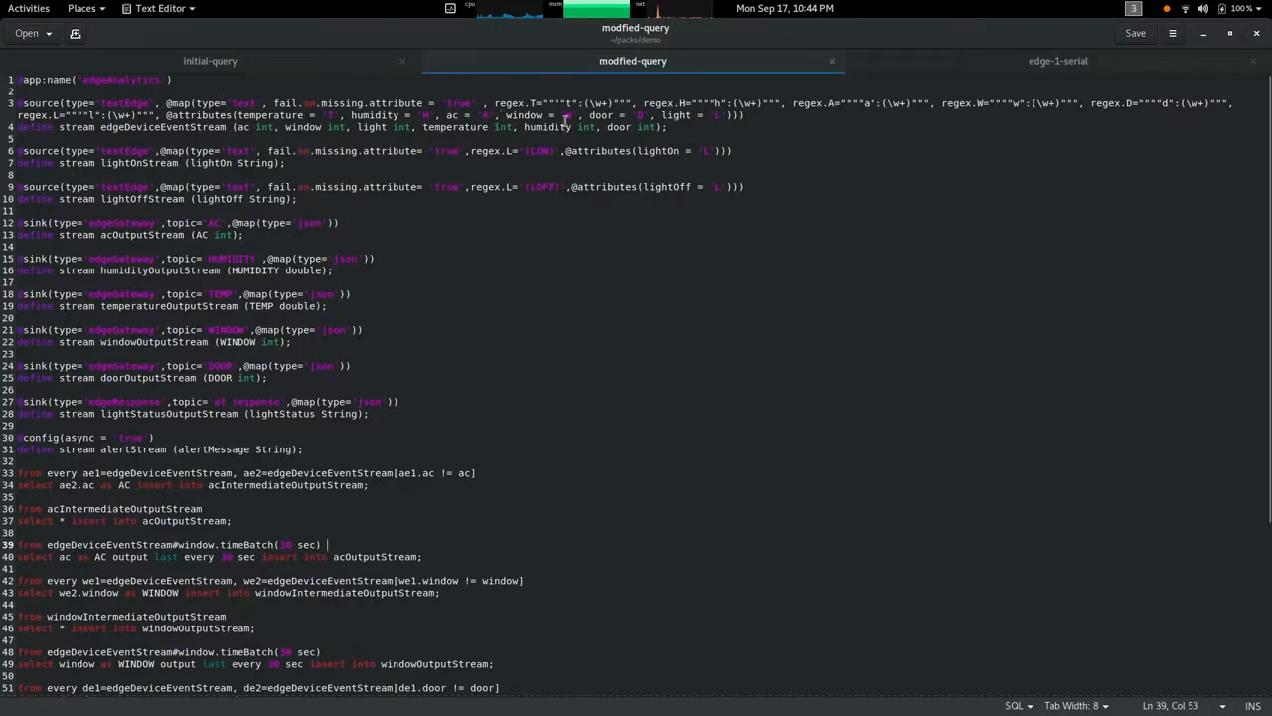
Step: Copy the modified query down to its light-status rules and return to Edge1's device page
{"action": "scroll", "scroll_direction": "down", "scroll_amount": 3}
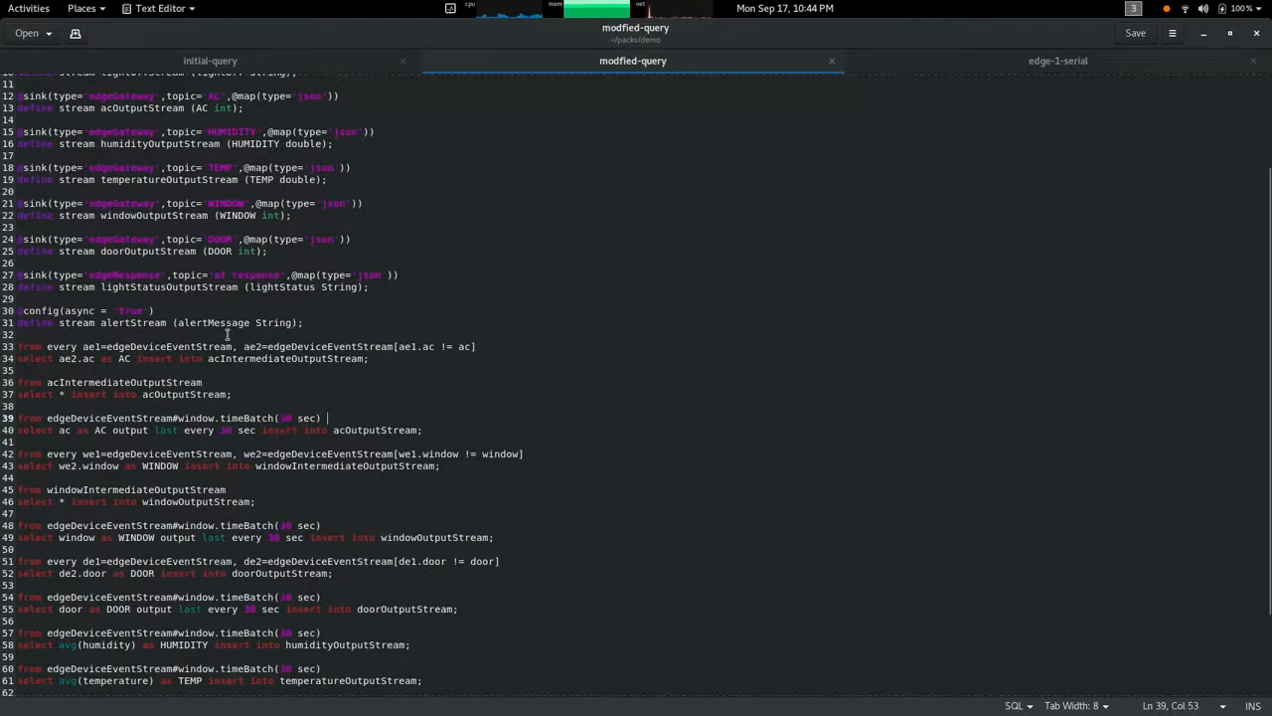
{"action": "mouse_move", "coordinate": [55, 354]}
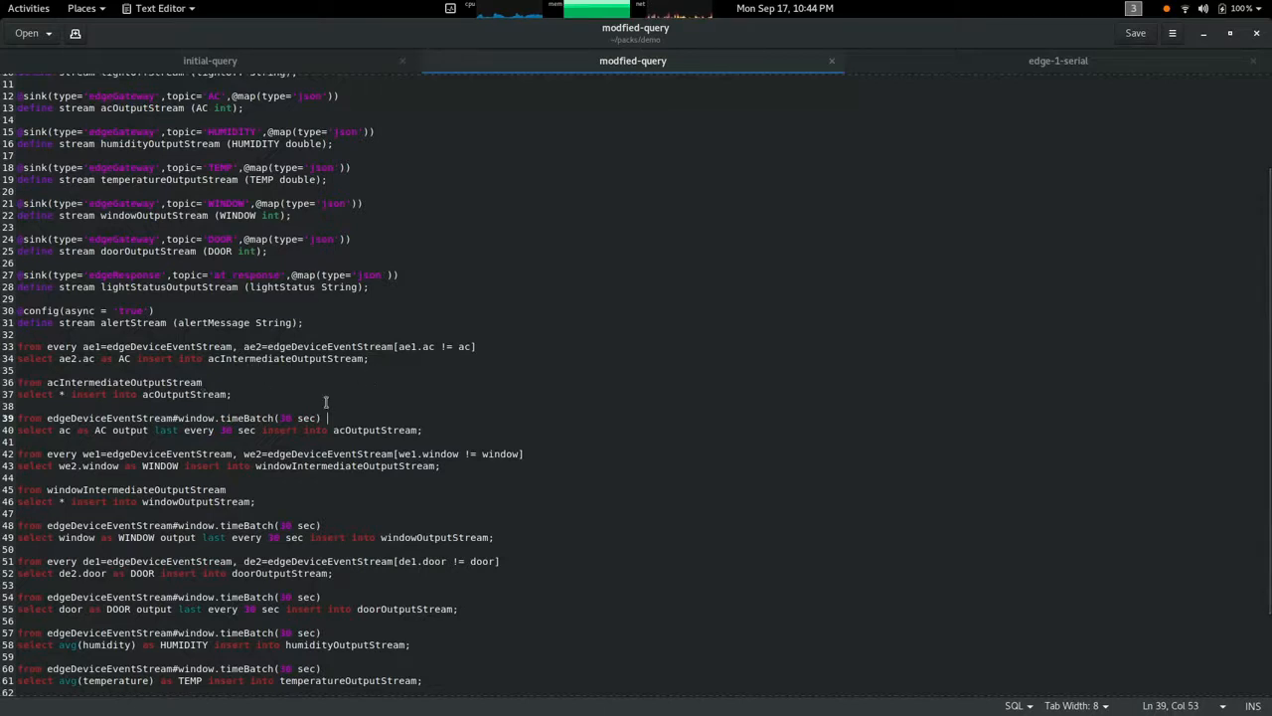
{"action": "scroll", "scroll_direction": "down", "scroll_amount": 3}
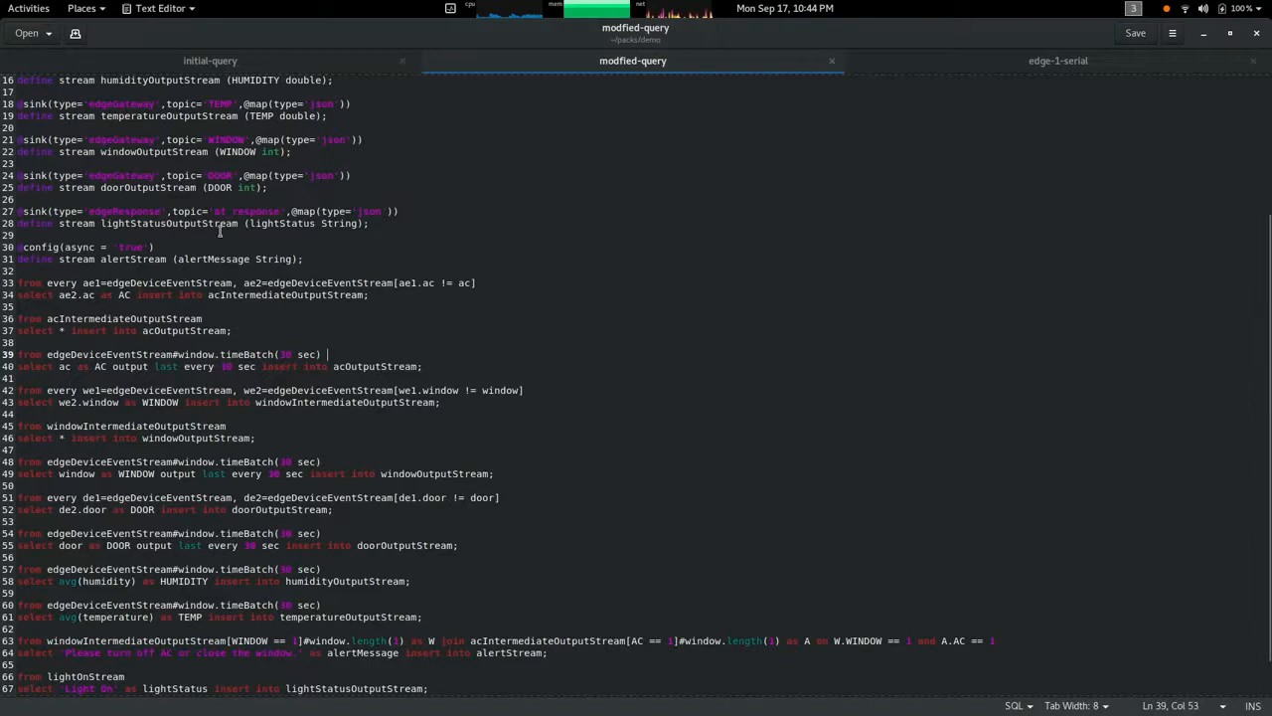
{"action": "mouse_move", "coordinate": [300, 454]}
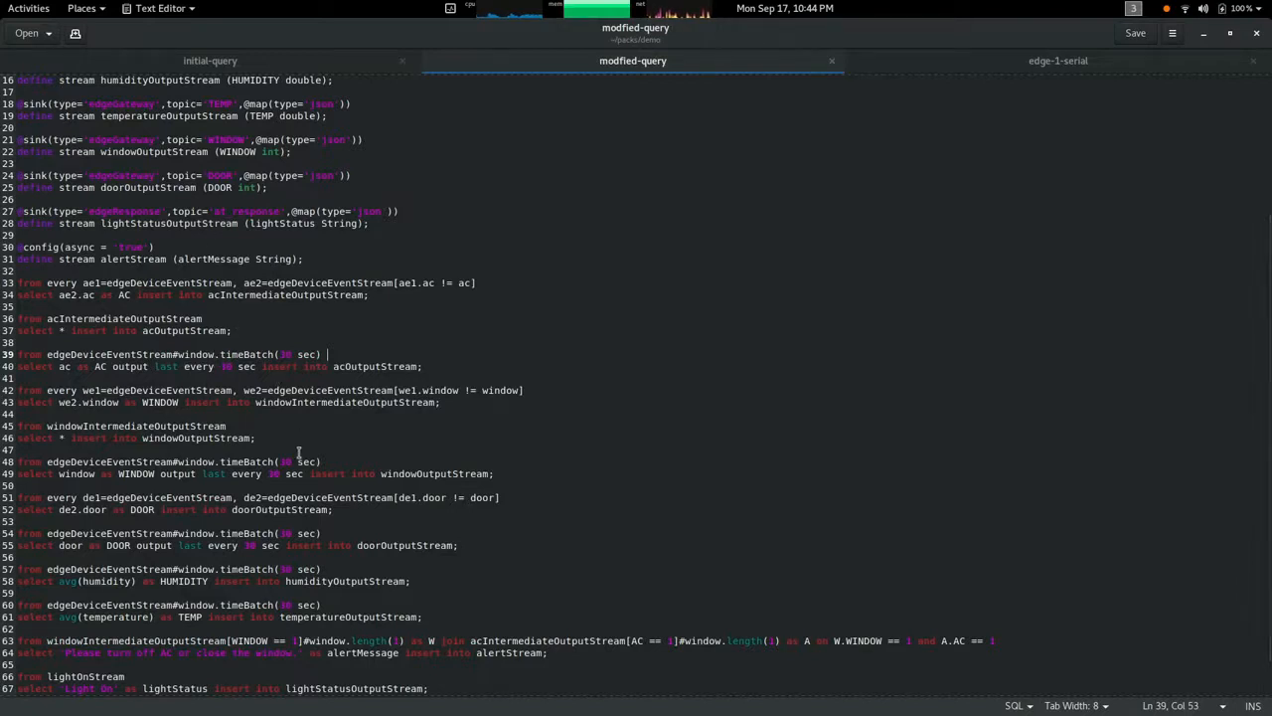
{"action": "scroll", "scroll_direction": "down", "scroll_amount": 3}
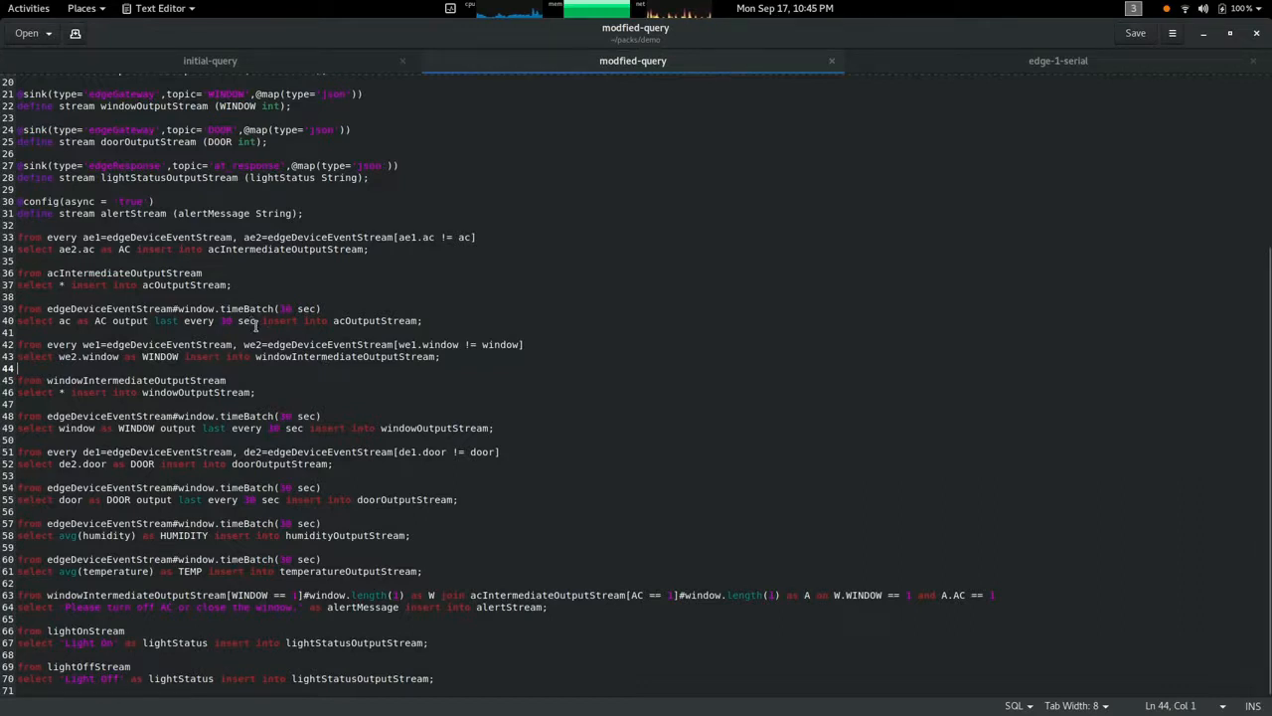
{"action": "mouse_move", "coordinate": [421, 439]}
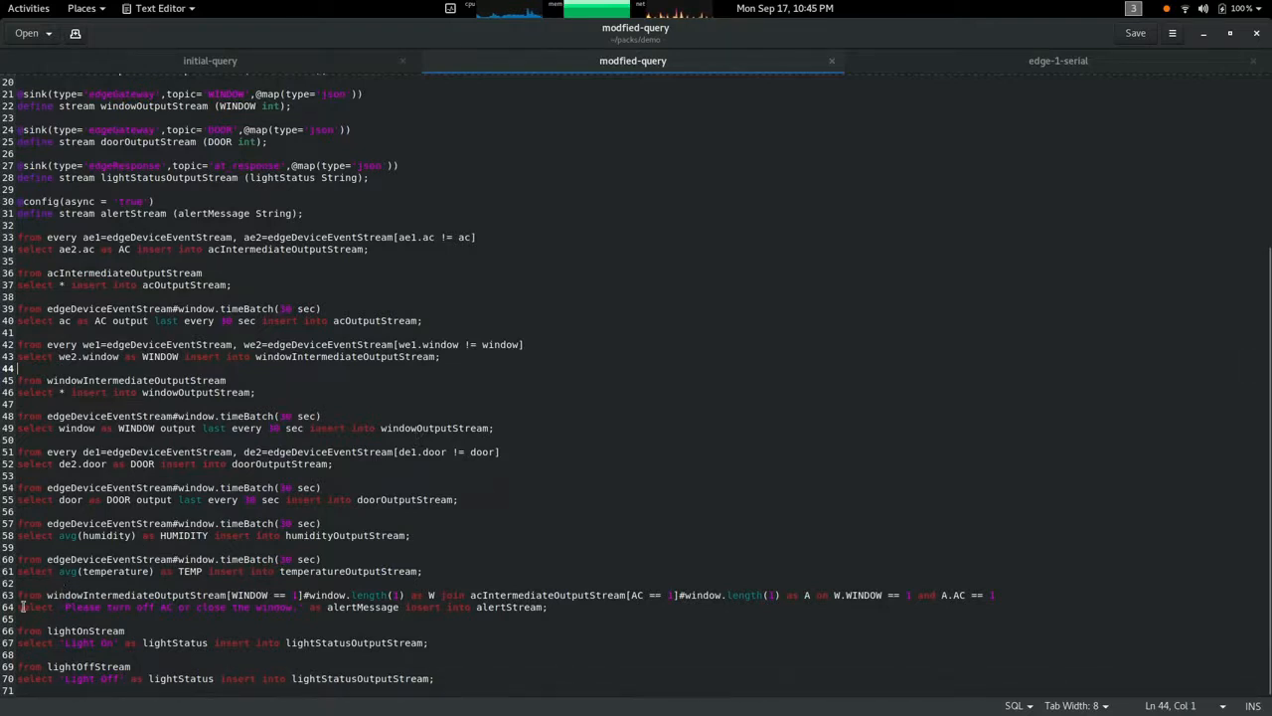
{"action": "mouse_move", "coordinate": [197, 607]}
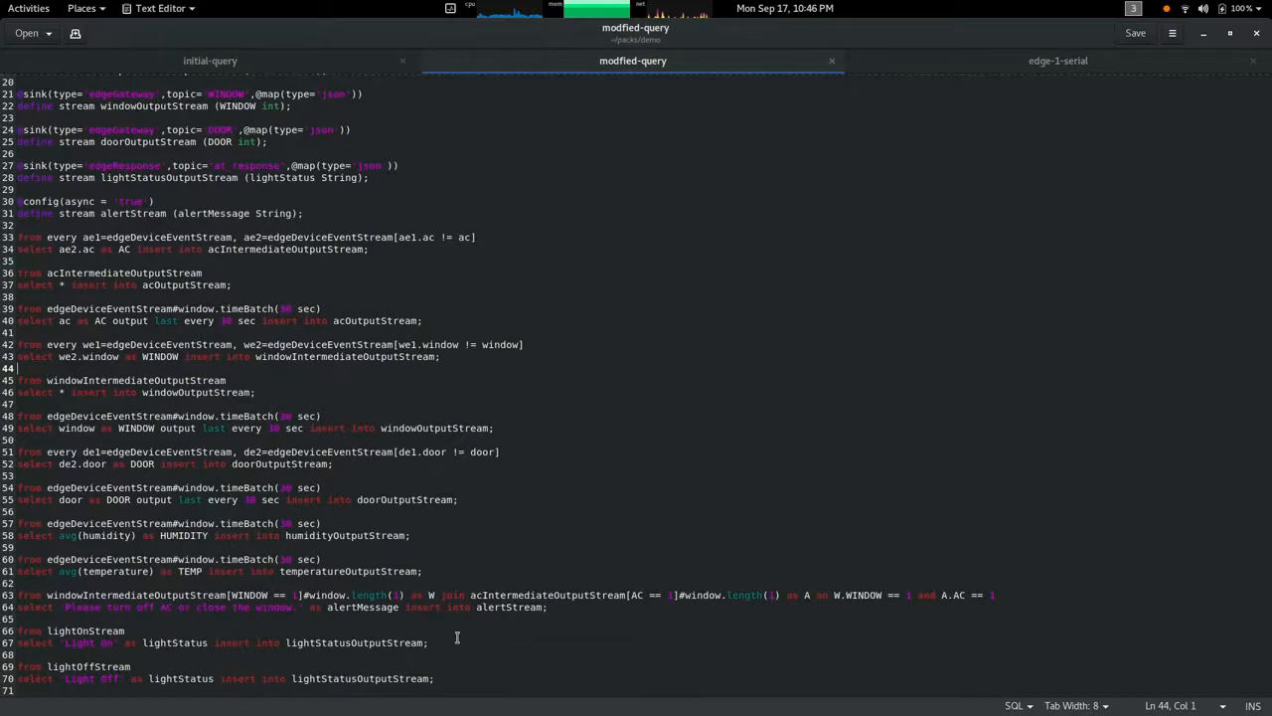
{"action": "left_click", "coordinate": [436, 679]}
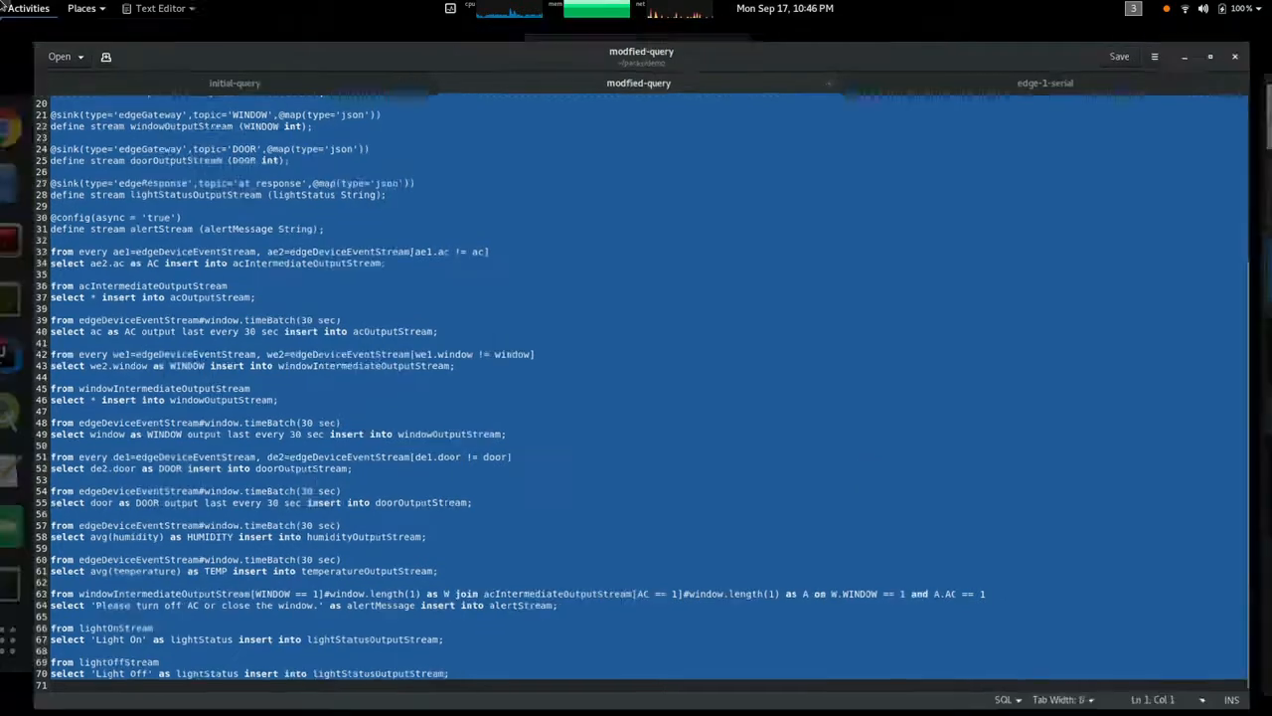
{"action": "left_click", "coordinate": [169, 27]}
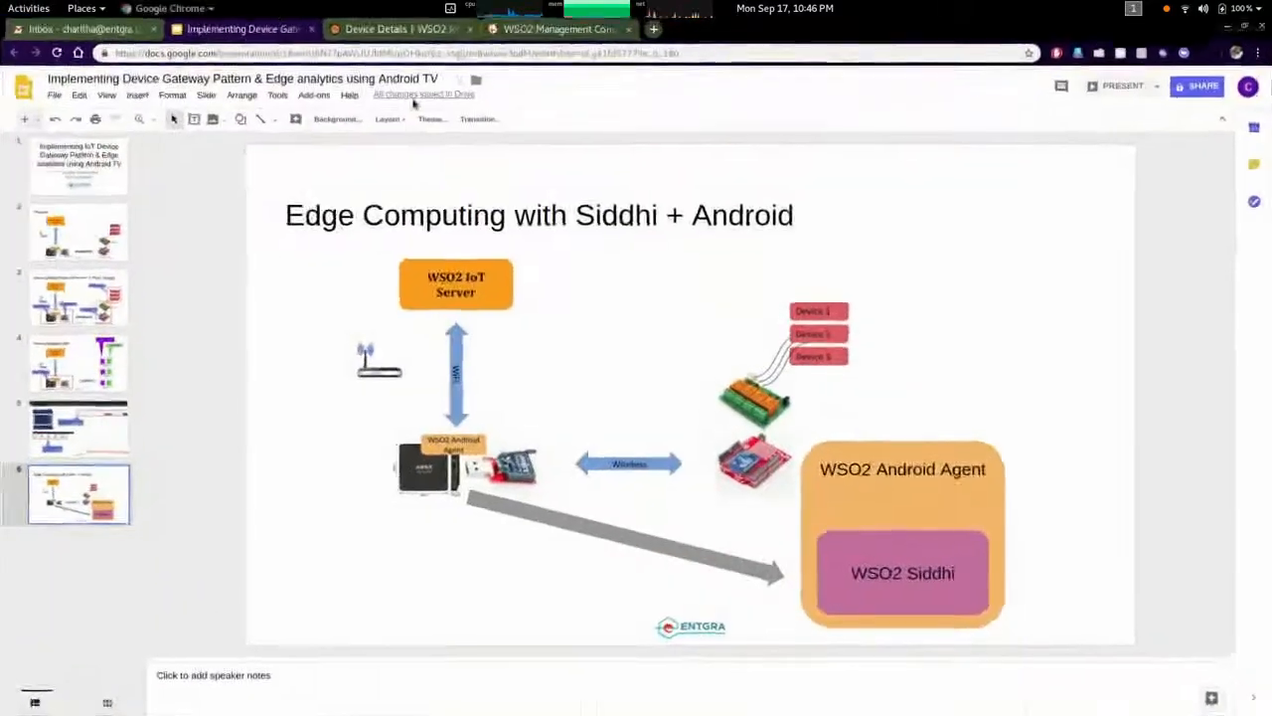
{"action": "left_click", "coordinate": [398, 28]}
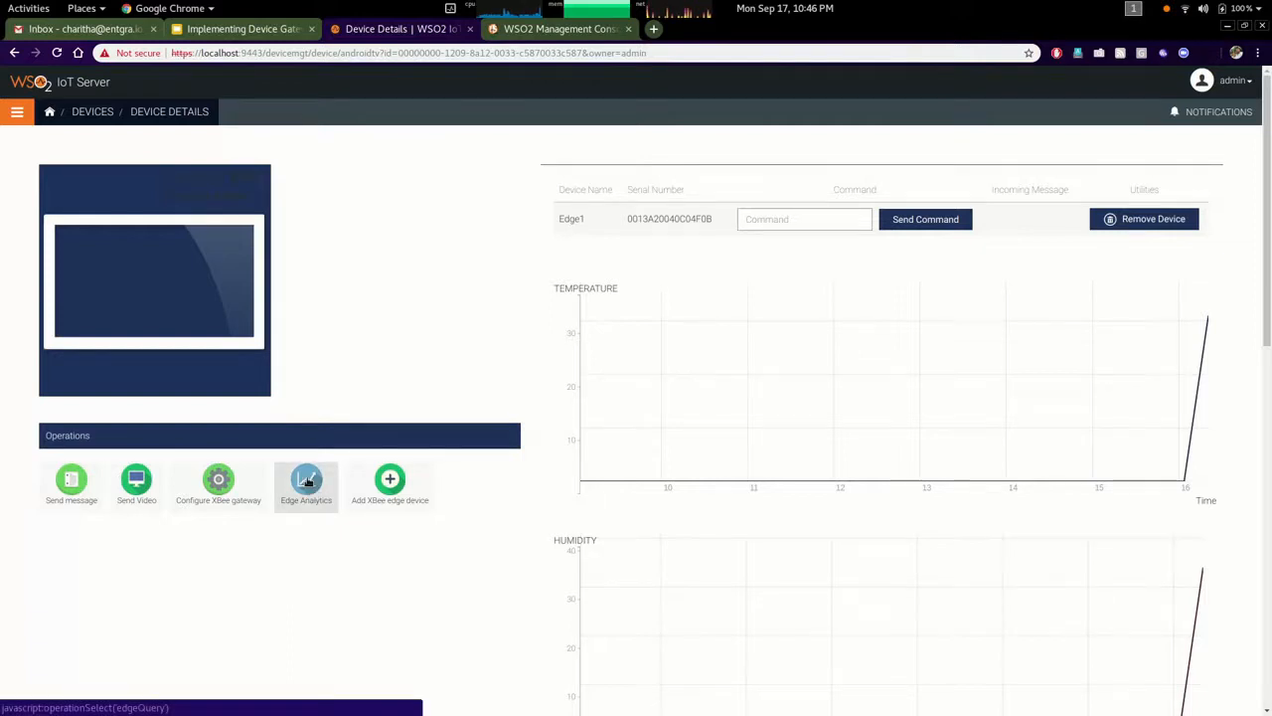
Step: Paste the modified Siddhi query into the Edge Analytics edgeQuery field
{"action": "left_click", "coordinate": [306, 480]}
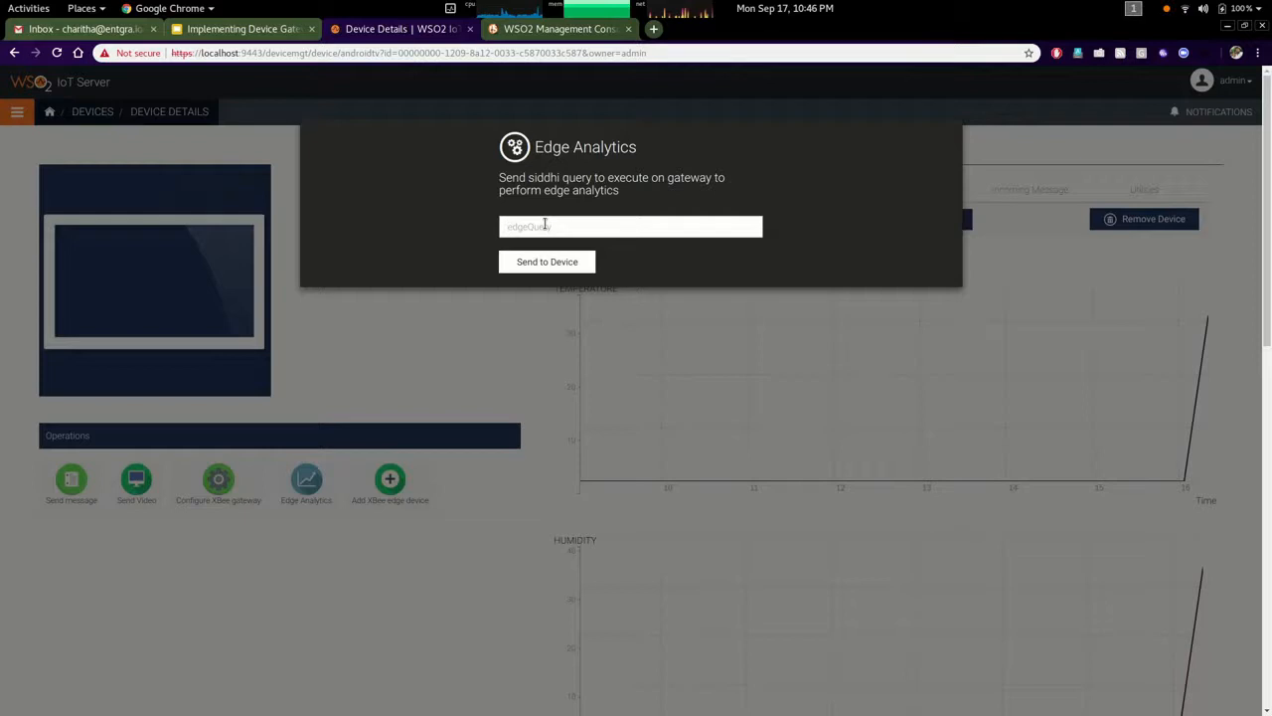
{"action": "type", "text": "'Light Off' as lightStatus insert into lightStatusOutputStream"}
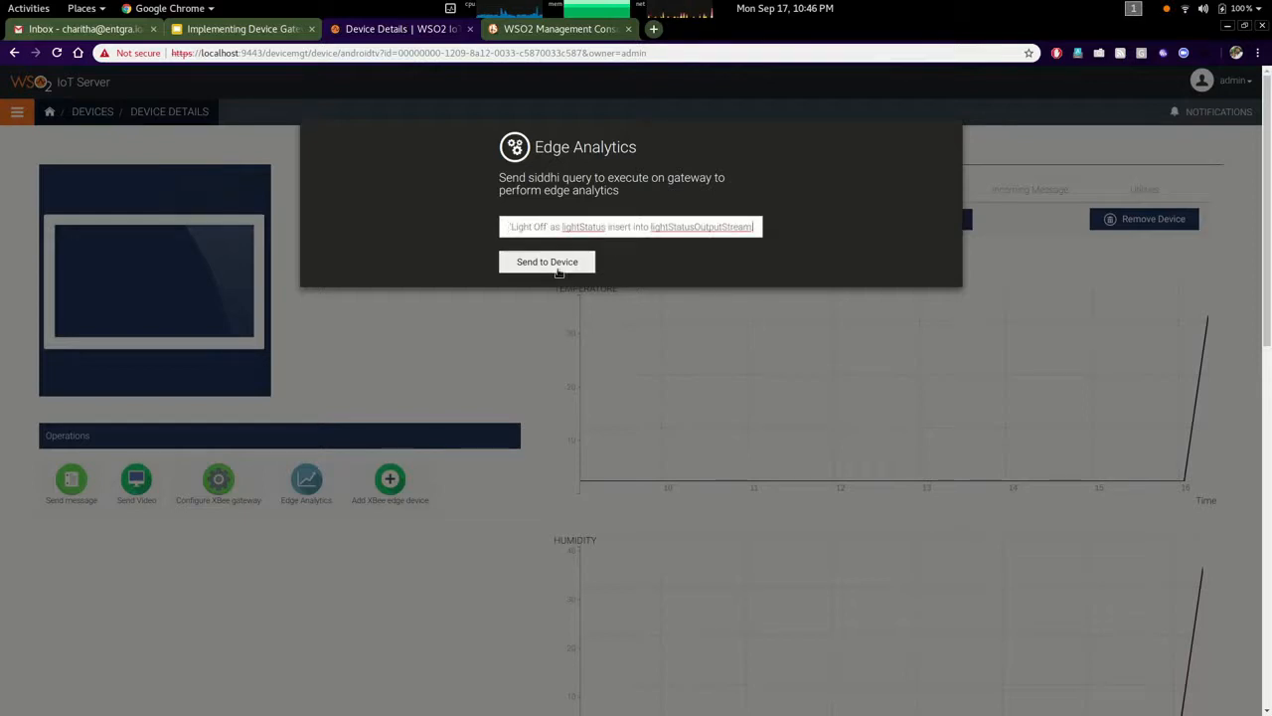